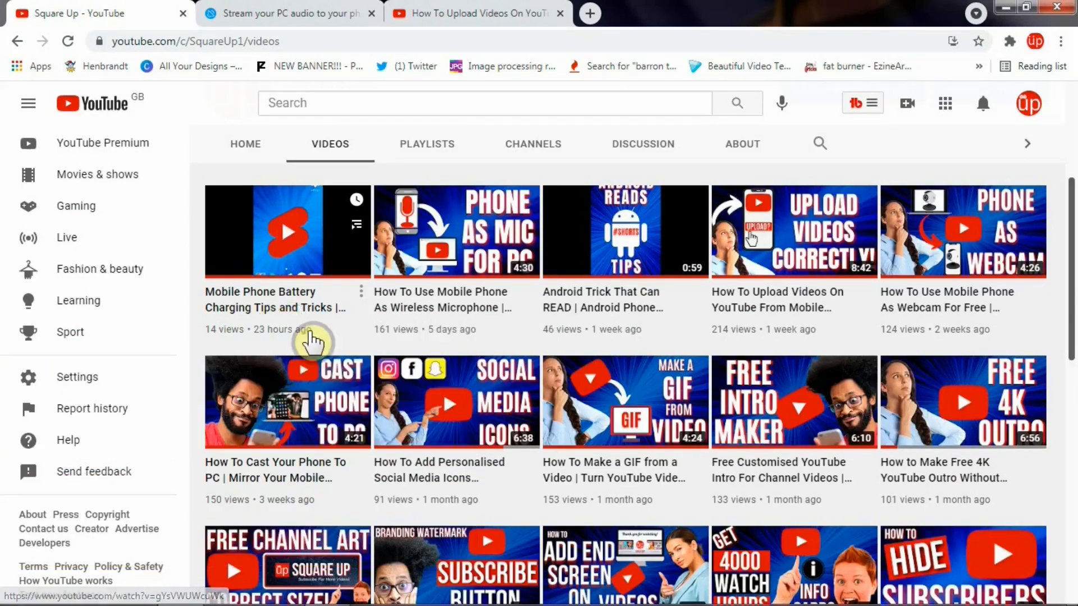
pyautogui.moveTo(306, 333)
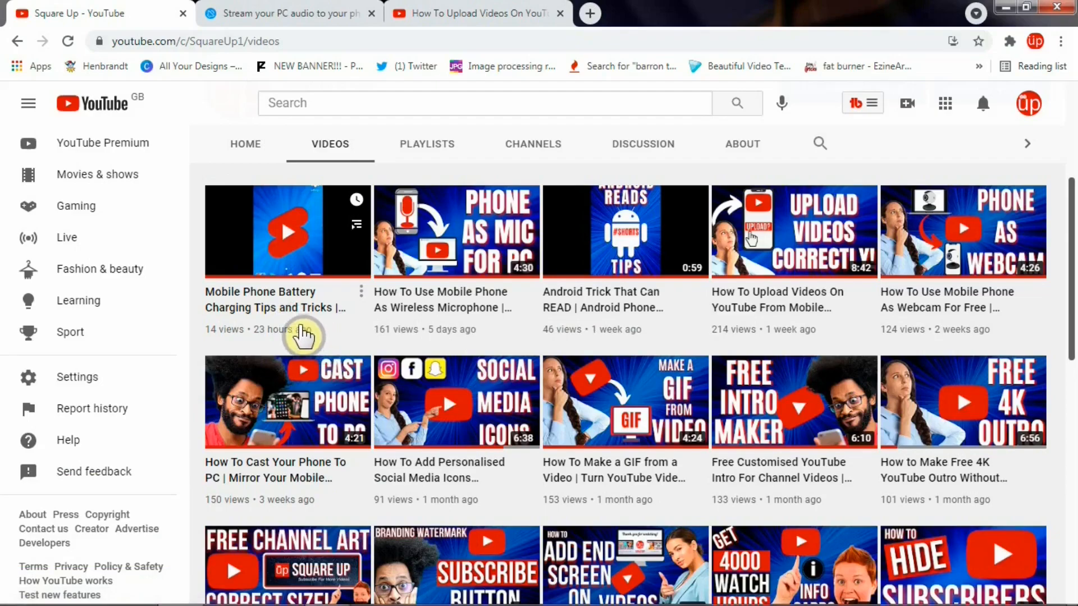
pyautogui.moveTo(361, 357)
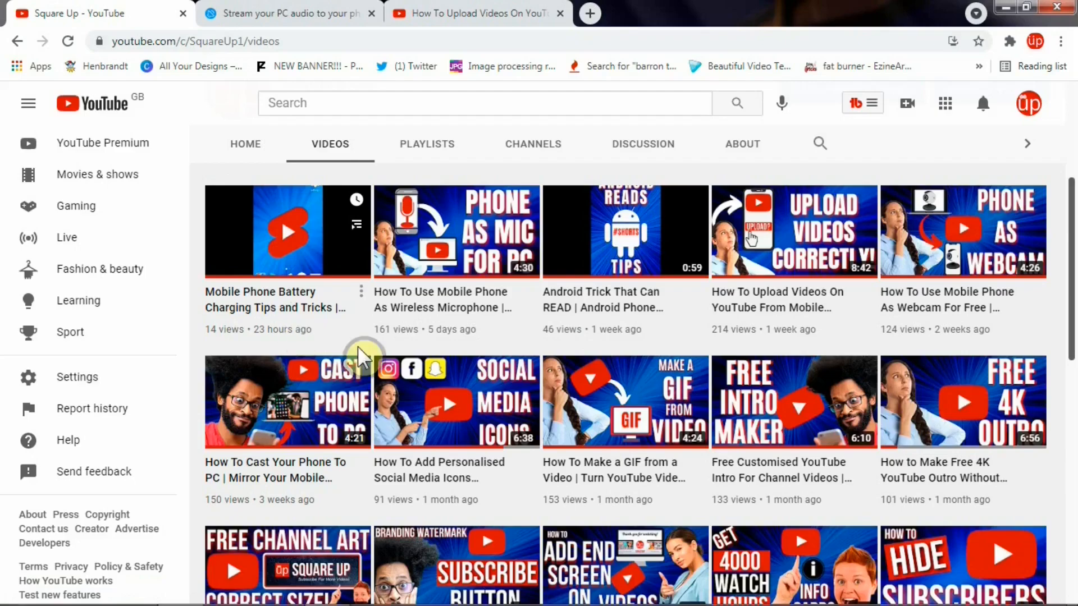
pyautogui.moveTo(330, 335)
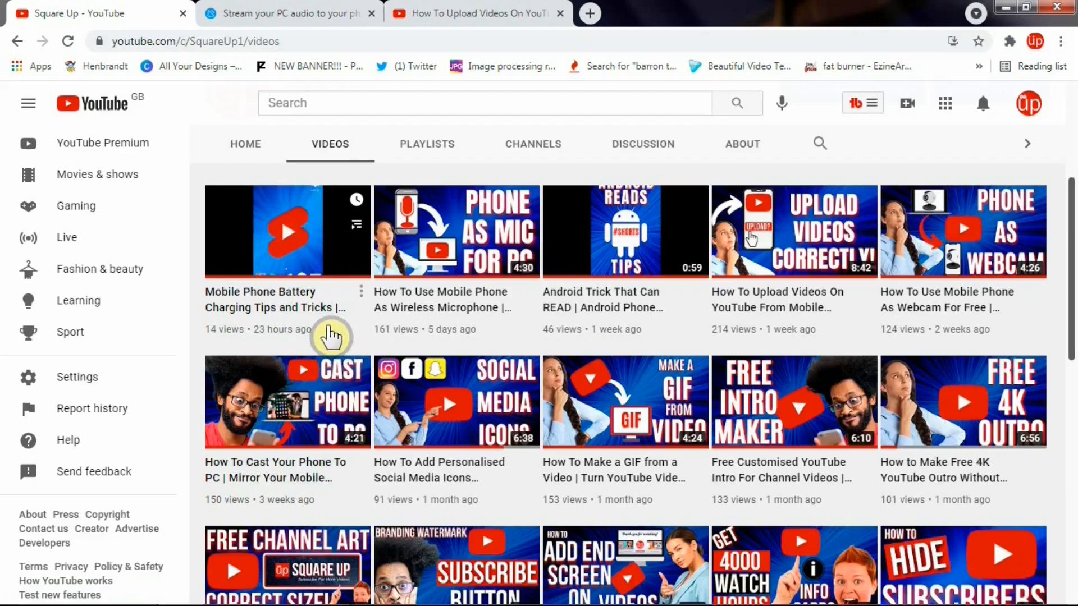
pyautogui.moveTo(334, 344)
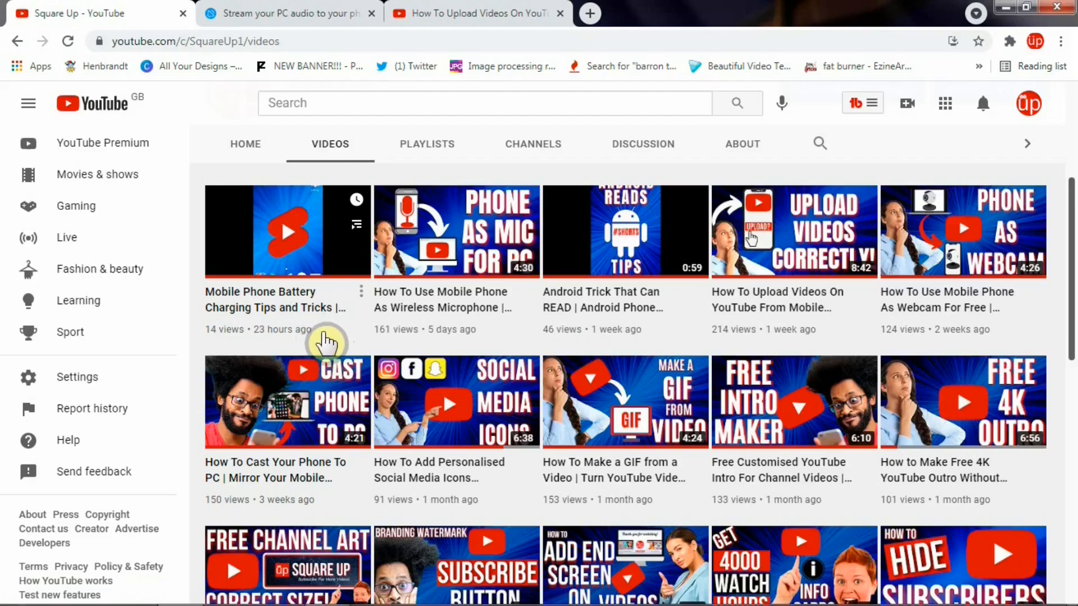
pyautogui.moveTo(233, 292)
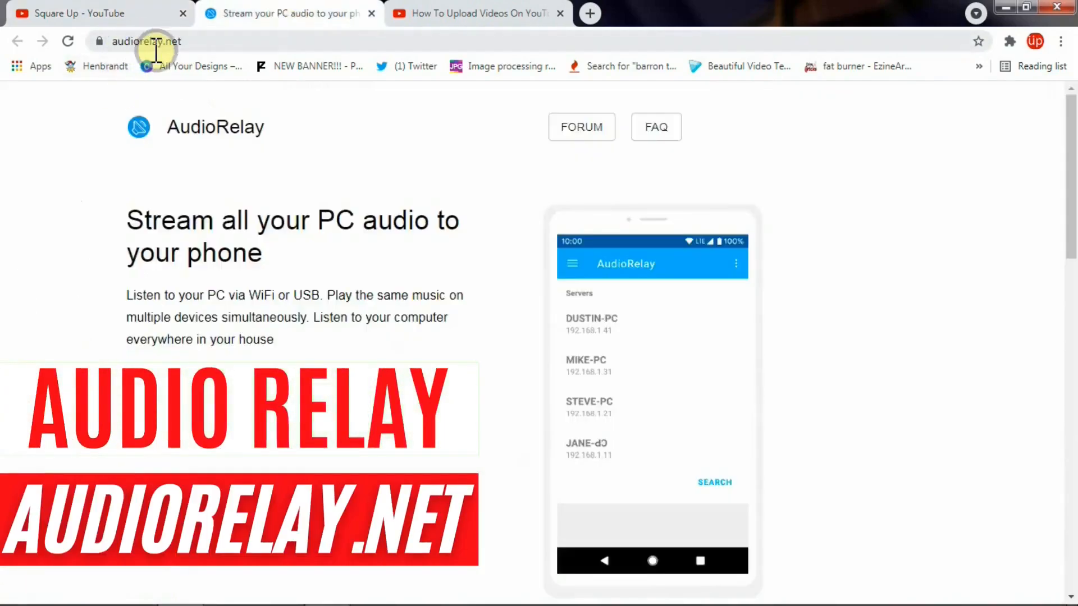
pyautogui.moveTo(252, 244)
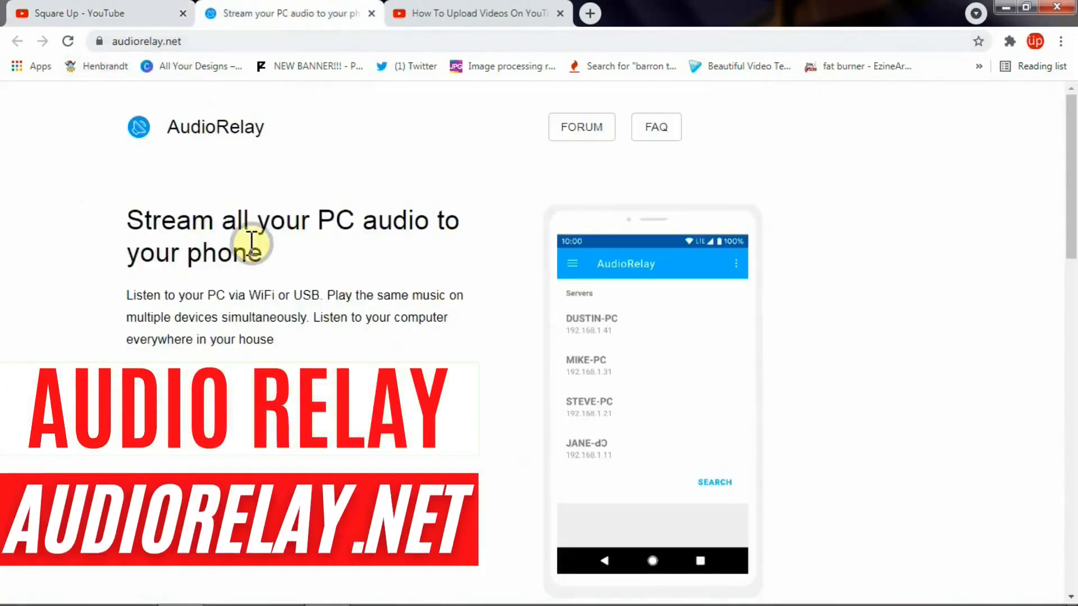
# Scroll down the AudioRelay homepage about streaming PC audio to your phone
pyautogui.scroll(-3)
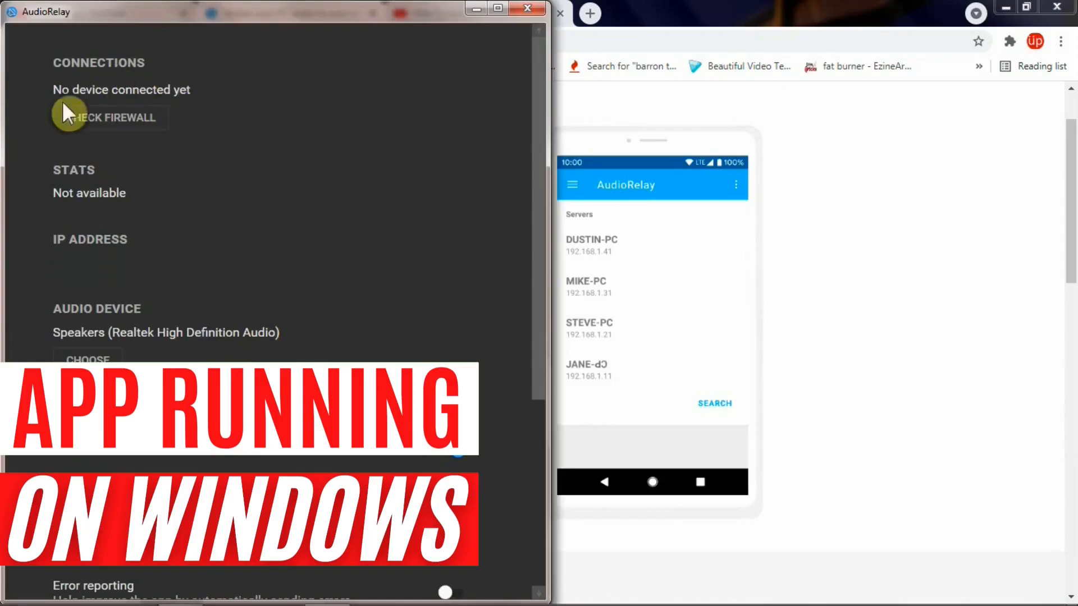
pyautogui.moveTo(207, 144)
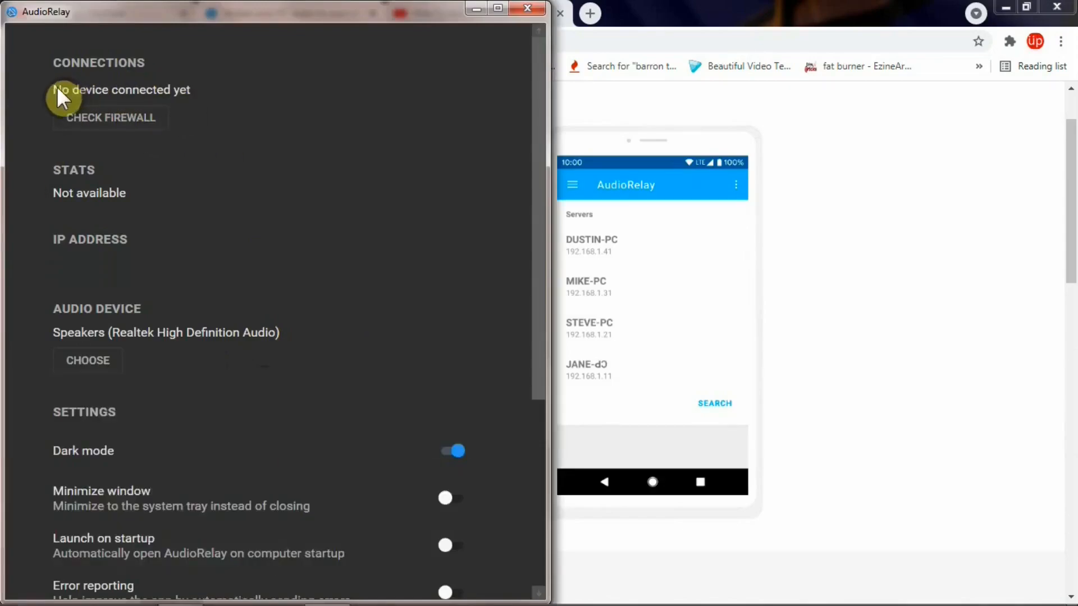
pyautogui.moveTo(64, 206)
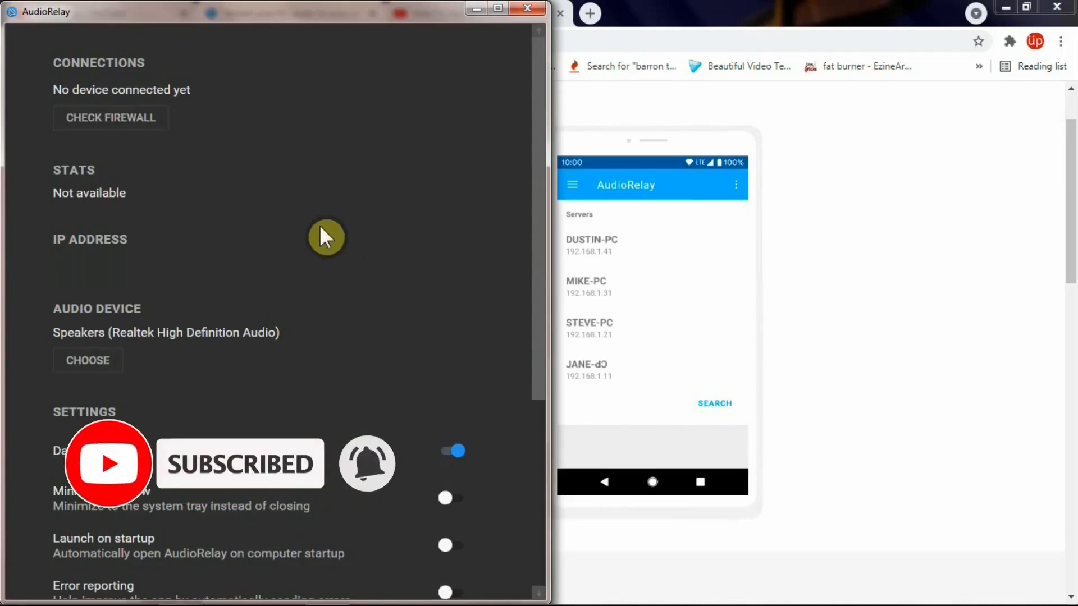
pyautogui.moveTo(363, 242)
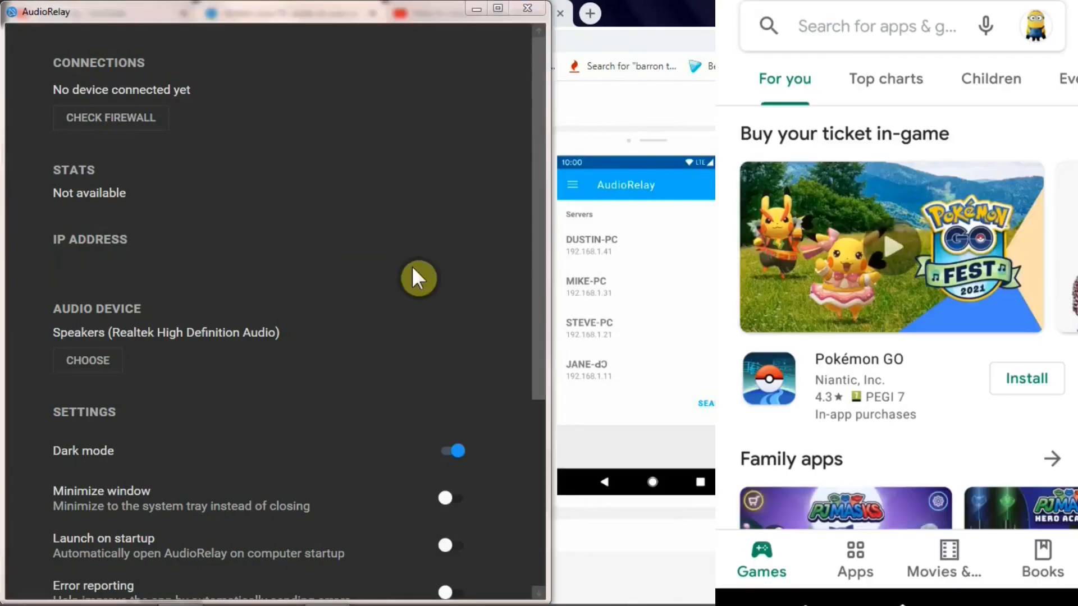
# Search the Play Store for 'Audio', install AudioRelay and launch it on the phone
pyautogui.click(874, 27)
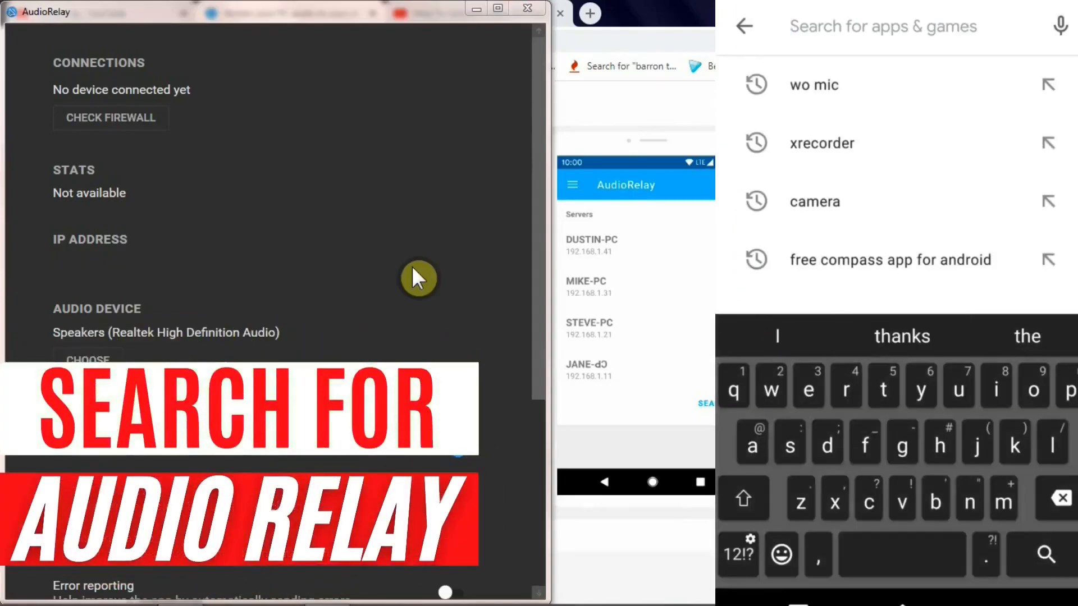
pyautogui.write('Audio')
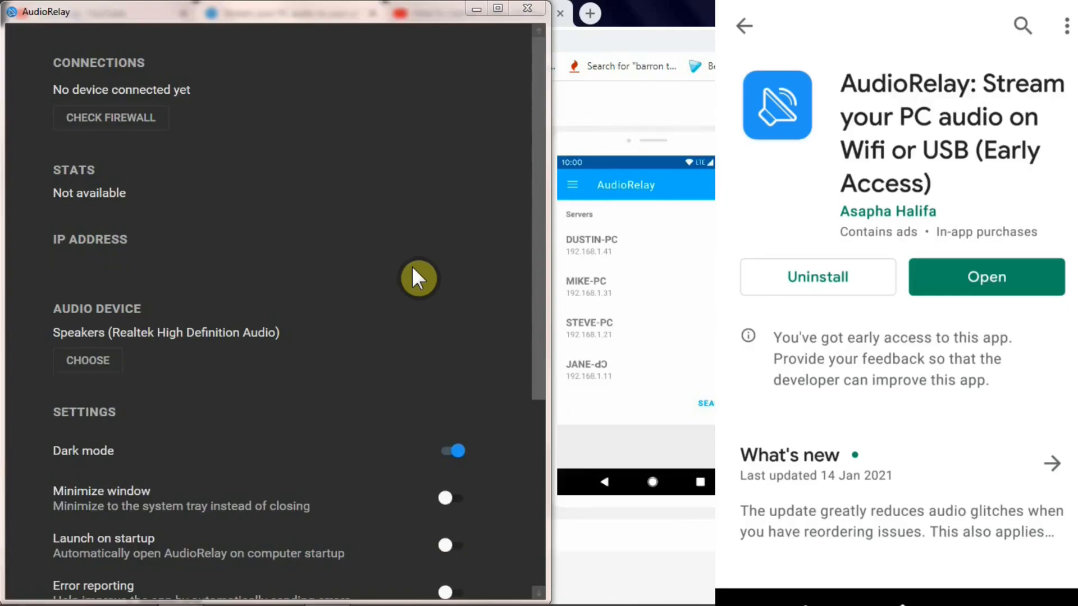
pyautogui.scroll(-3)
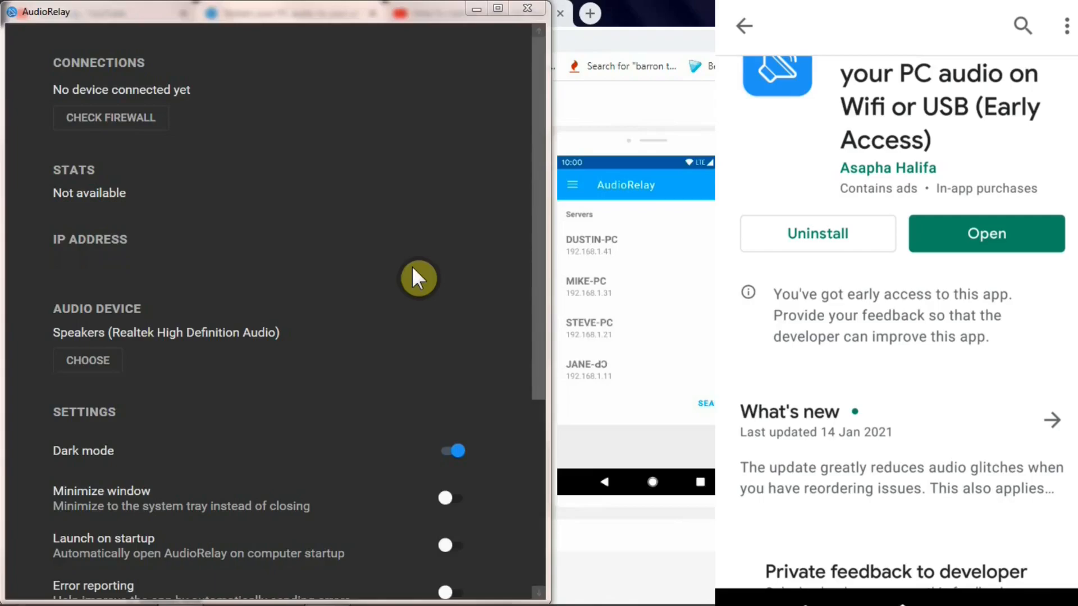
pyautogui.click(986, 233)
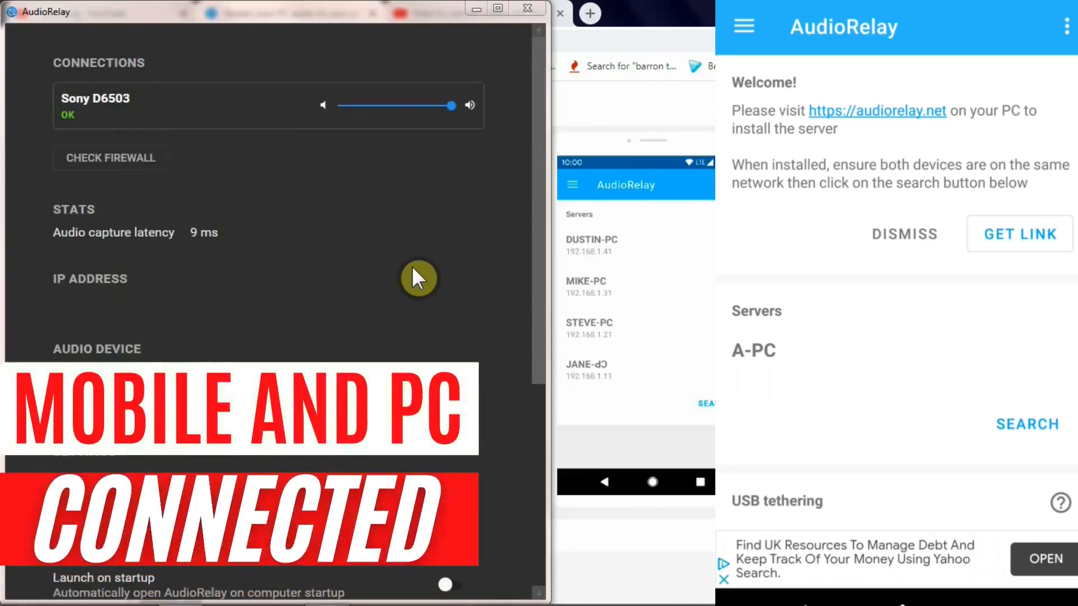
# Connect the phone to the A-PC server so Sony D6503 shows as connected
pyautogui.click(754, 350)
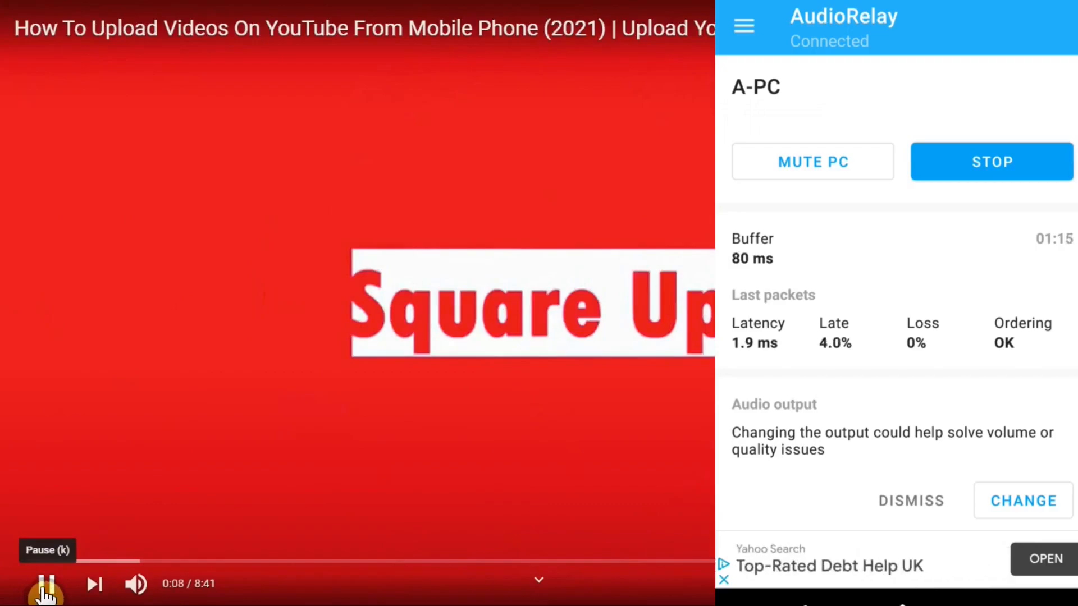
# Pause the YouTube video whose sound was streaming to the phone
pyautogui.click(45, 584)
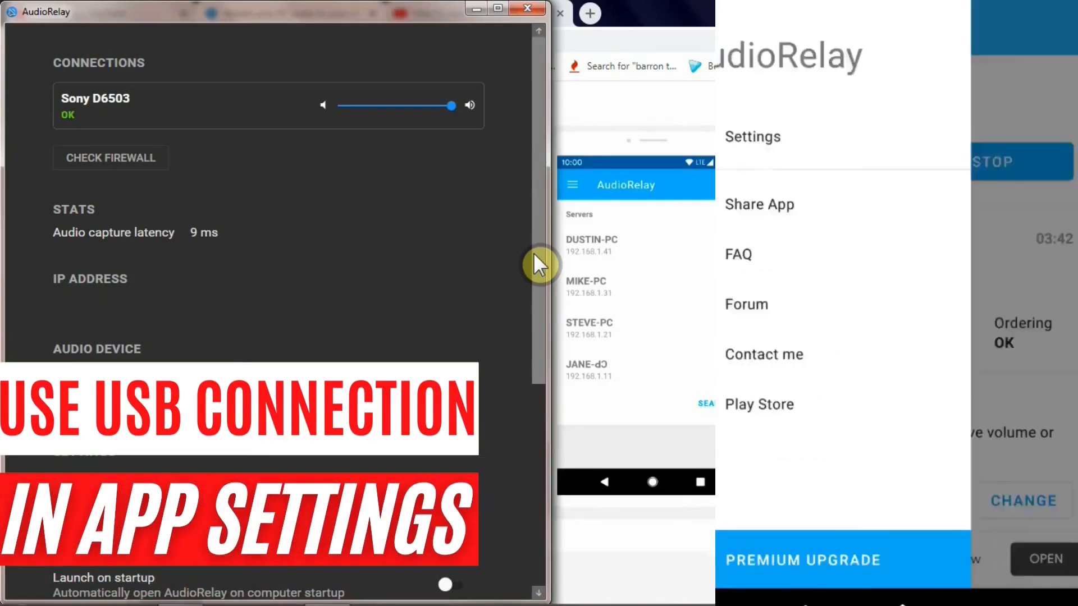
# Show the phone app's Settings scrolled to the USB tethering toggle
pyautogui.click(752, 135)
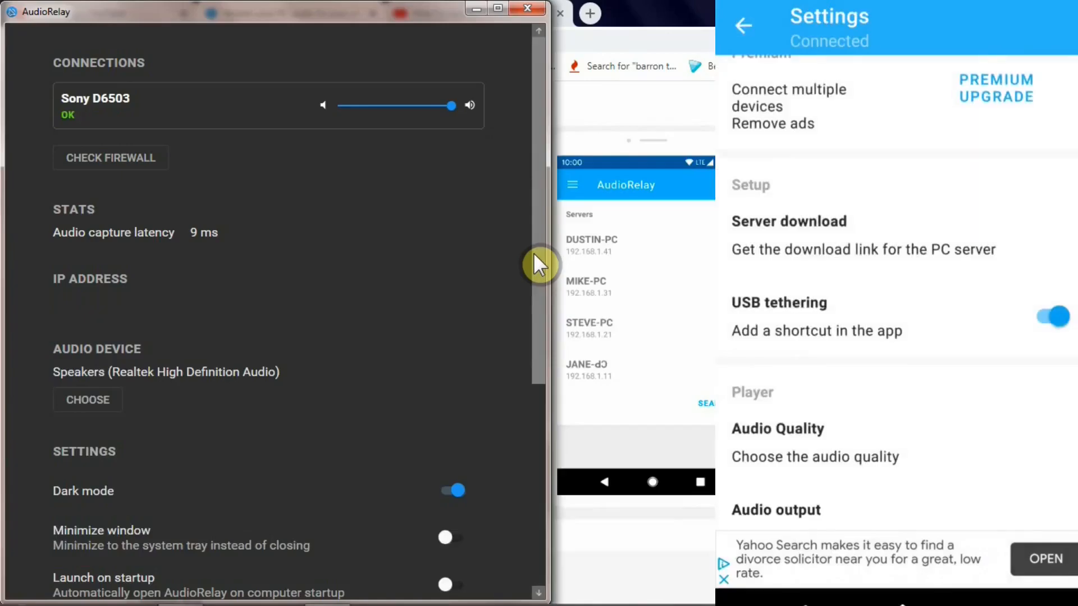
pyautogui.scroll(-3)
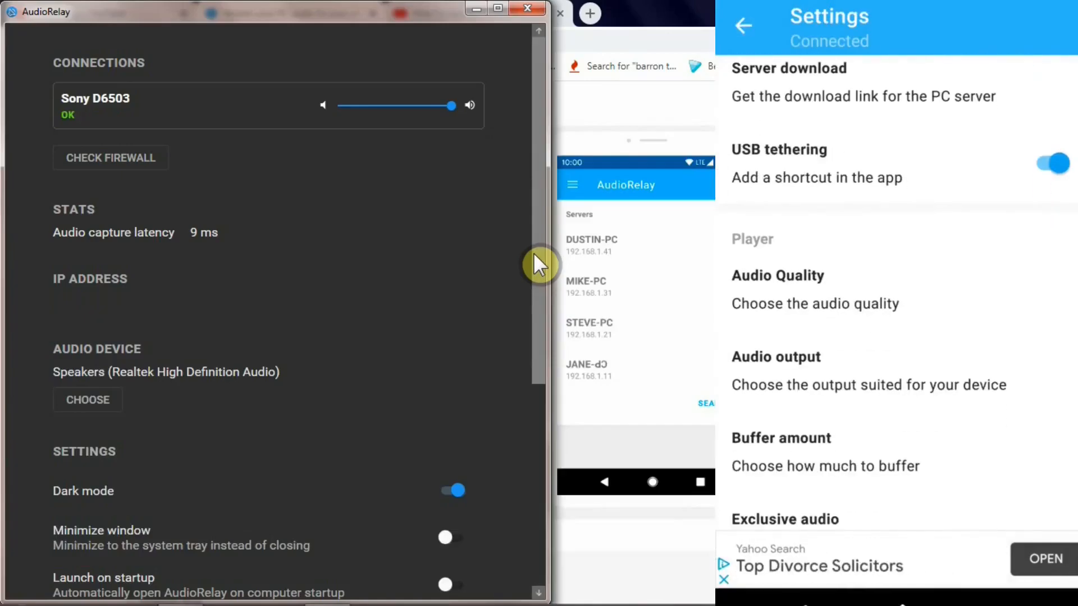
pyautogui.scroll(-3)
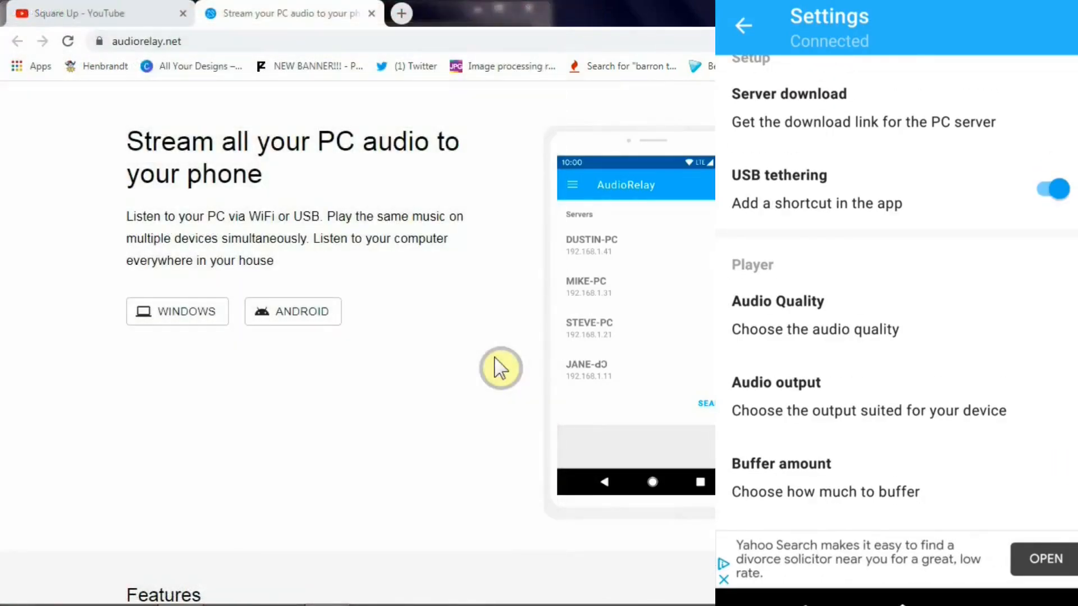
# Scroll the AudioRelay website showing the Windows and Android download buttons
pyautogui.scroll(-3)
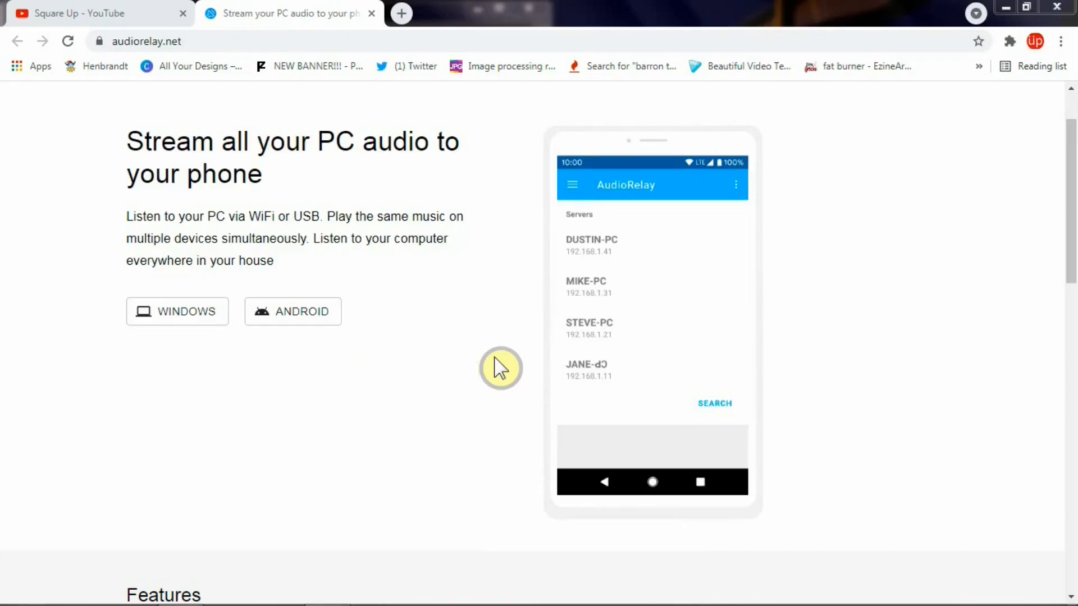
pyautogui.moveTo(251, 377)
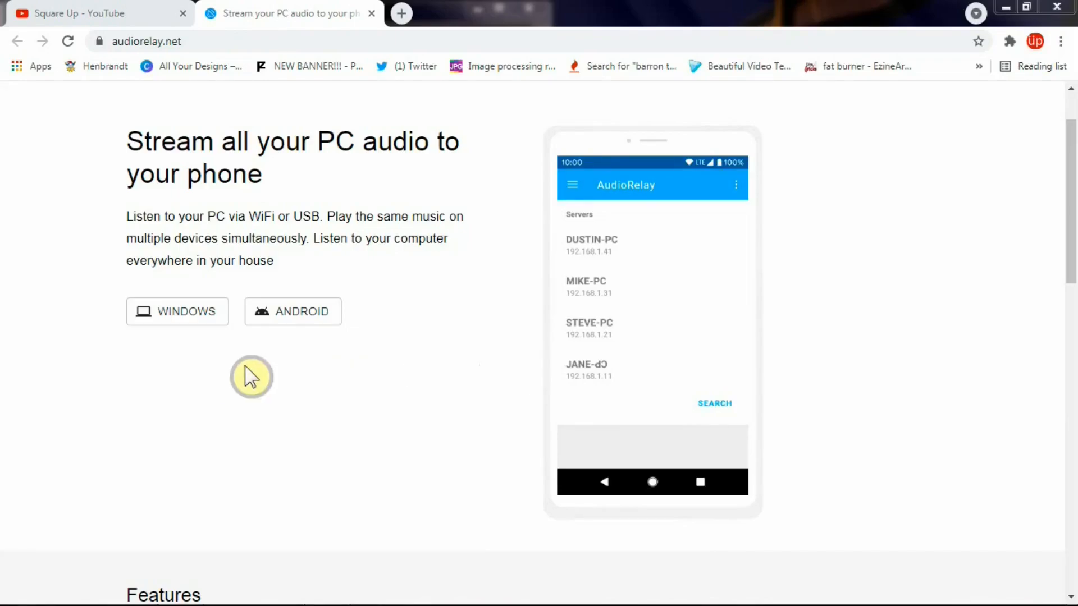